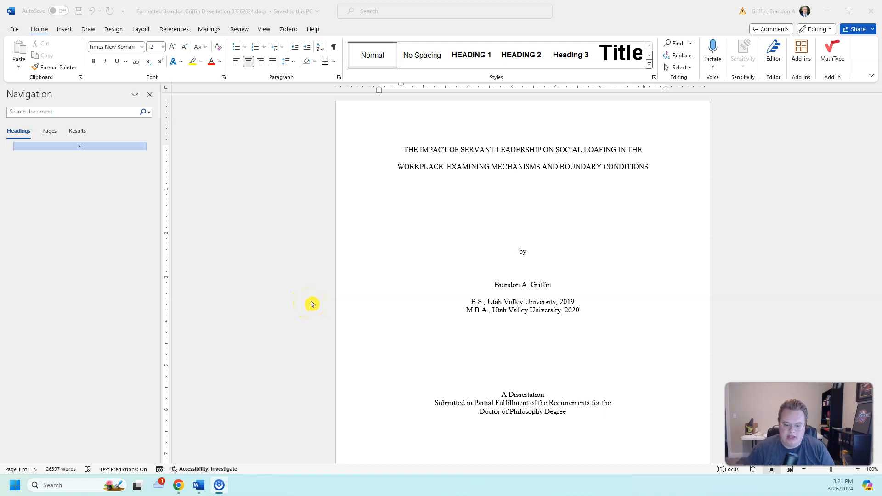
pyautogui.moveTo(331, 167)
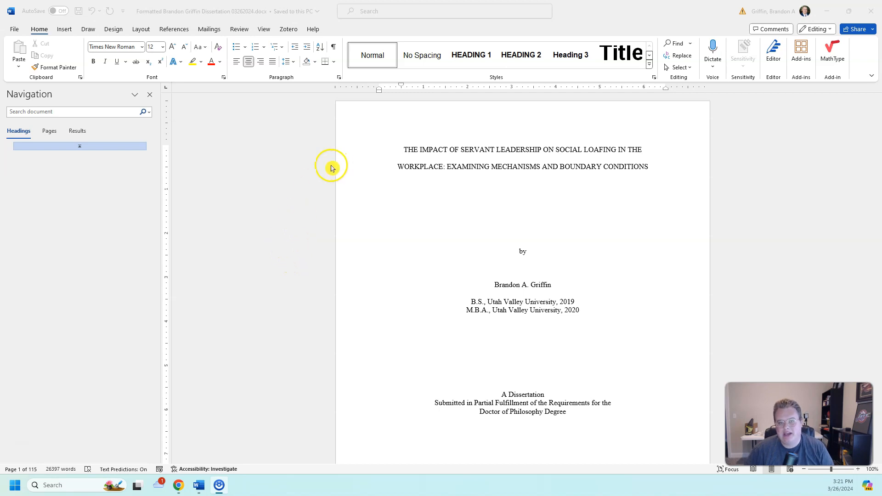
pyautogui.moveTo(325, 167)
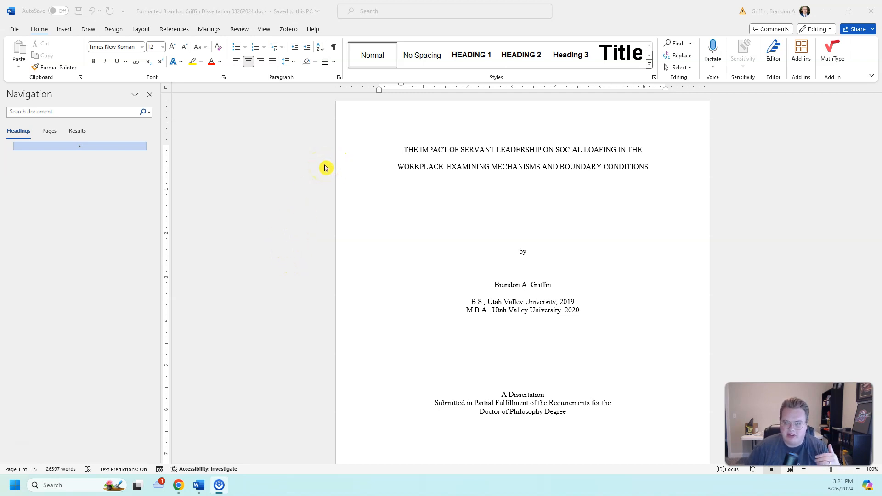
pyautogui.moveTo(13, 29)
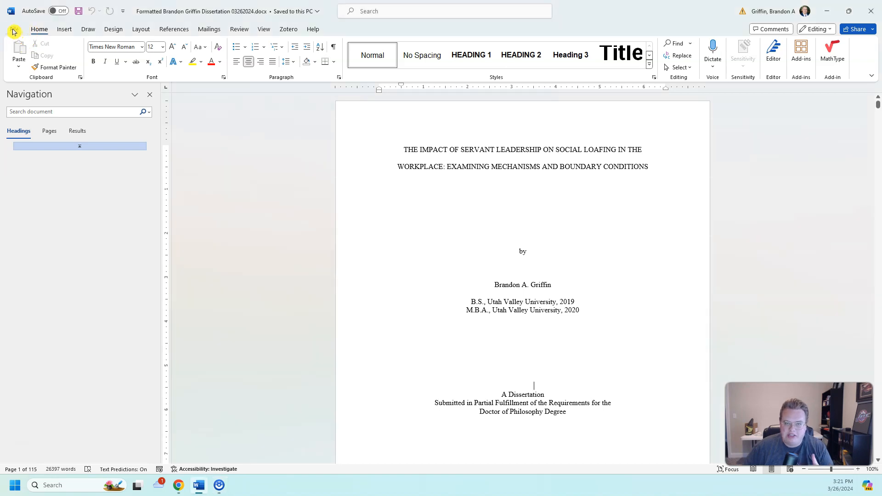
# Reach Word Options from the File menu and check 'Save to Computer by default'
pyautogui.click(14, 31)
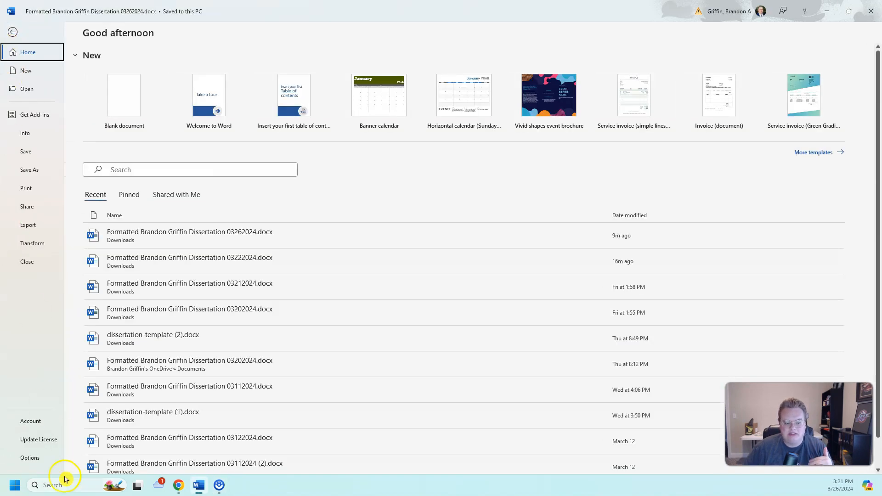
pyautogui.click(29, 457)
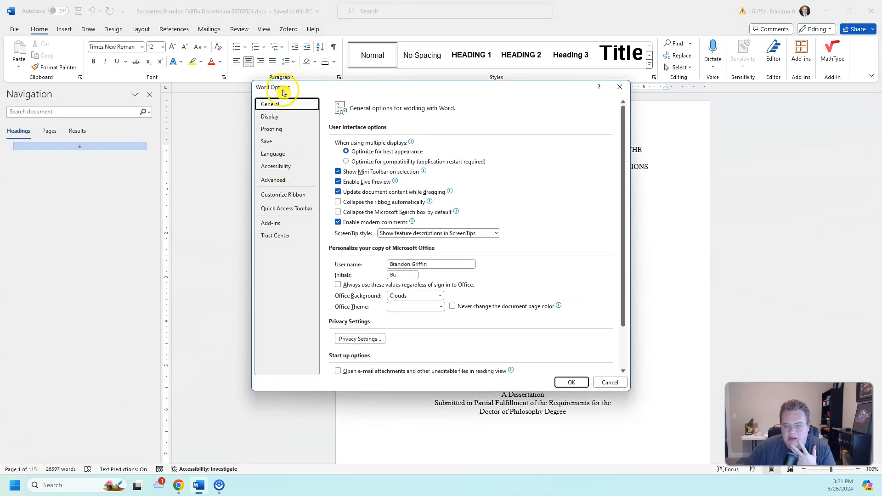
pyautogui.click(267, 141)
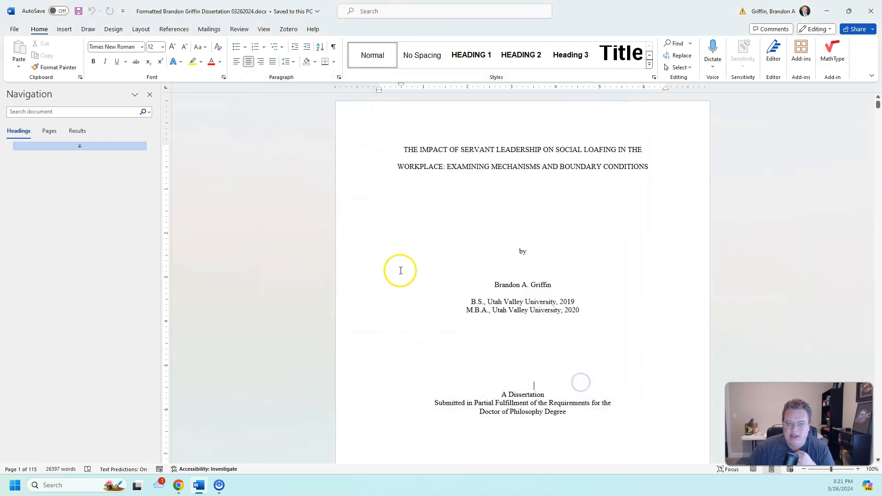
pyautogui.moveTo(356, 229)
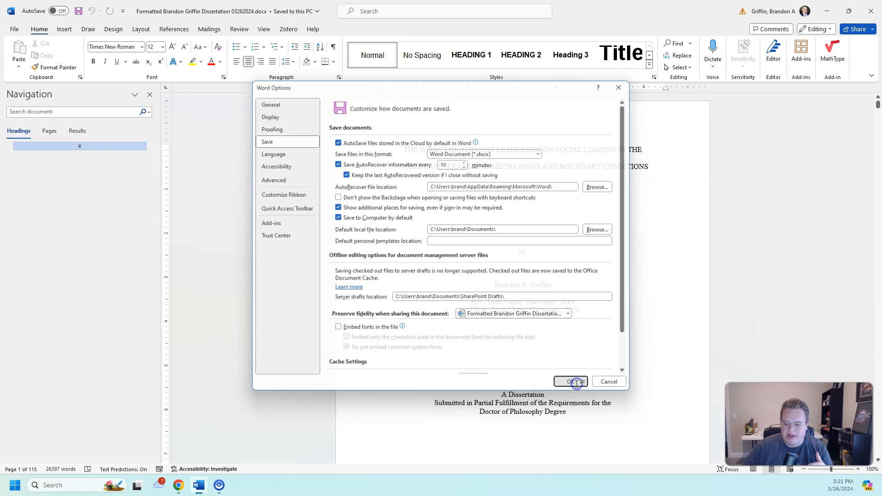
# Confirm the options with OK and bring up Save As, now defaulting to This PC
pyautogui.click(570, 381)
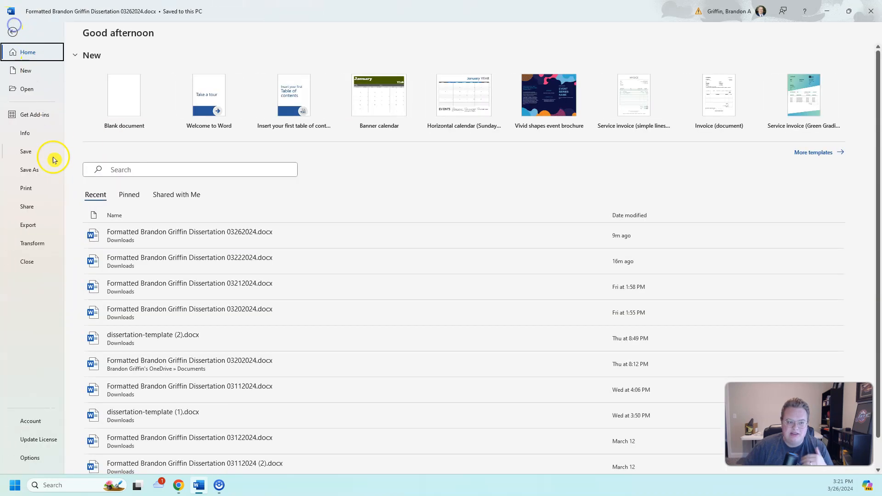
pyautogui.click(29, 169)
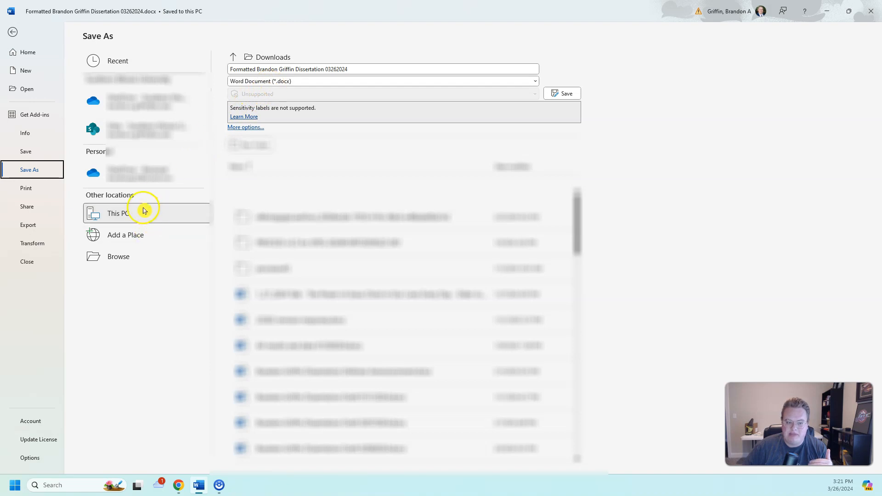
pyautogui.moveTo(107, 195)
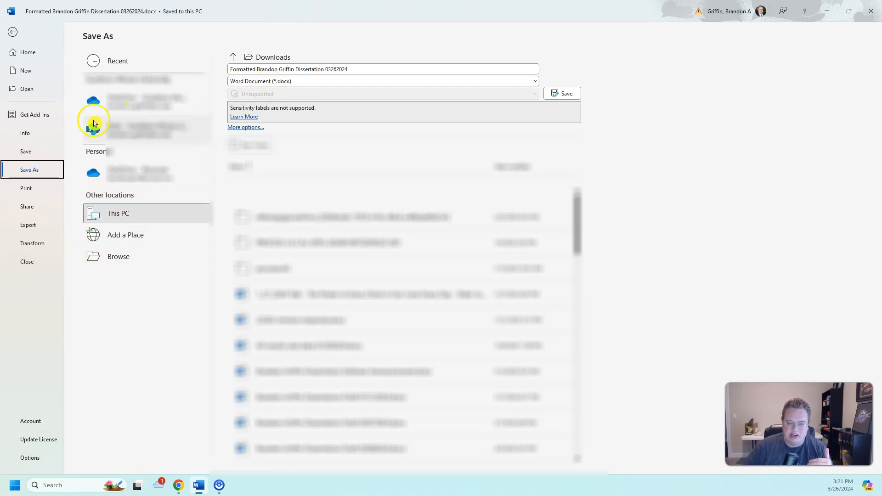
pyautogui.moveTo(81, 157)
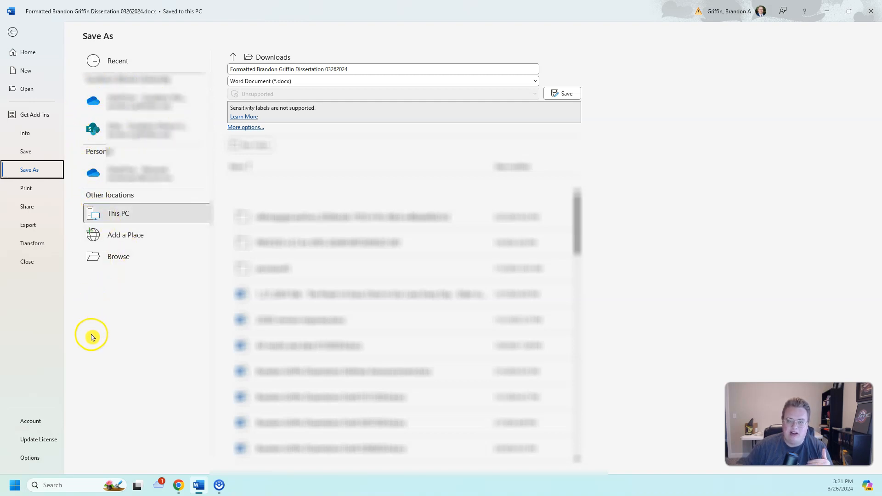
pyautogui.moveTo(92, 335)
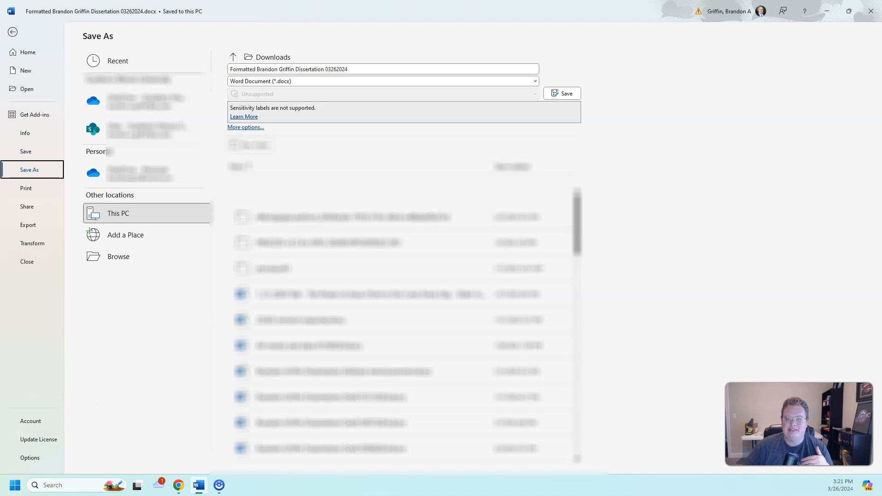